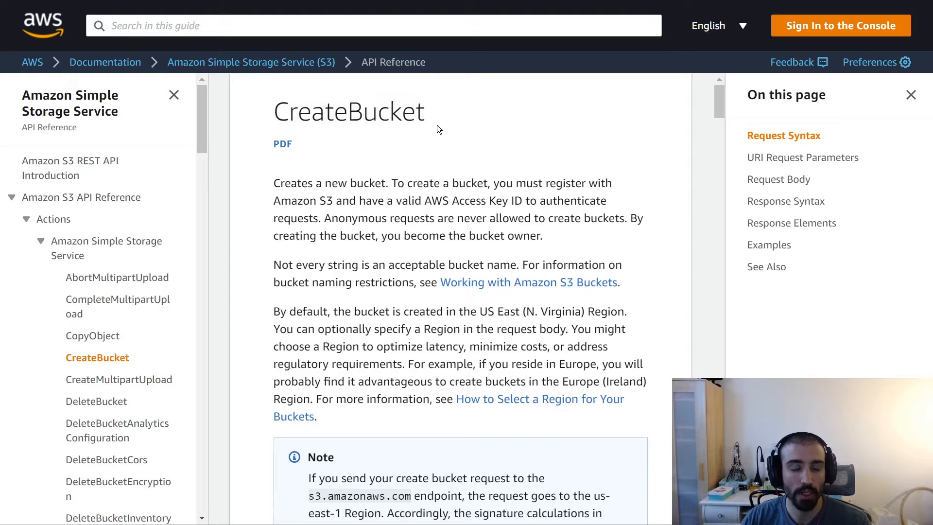
pyautogui.moveTo(444, 127)
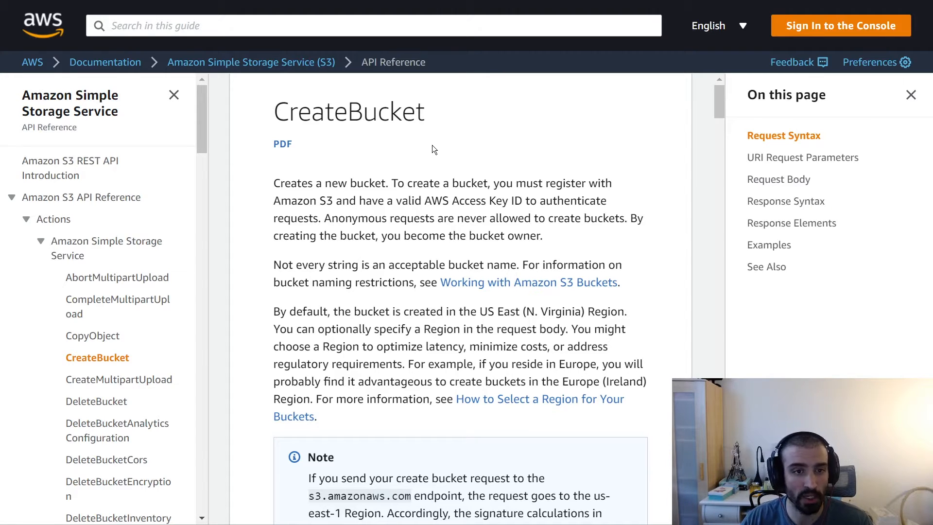
pyautogui.moveTo(435, 124)
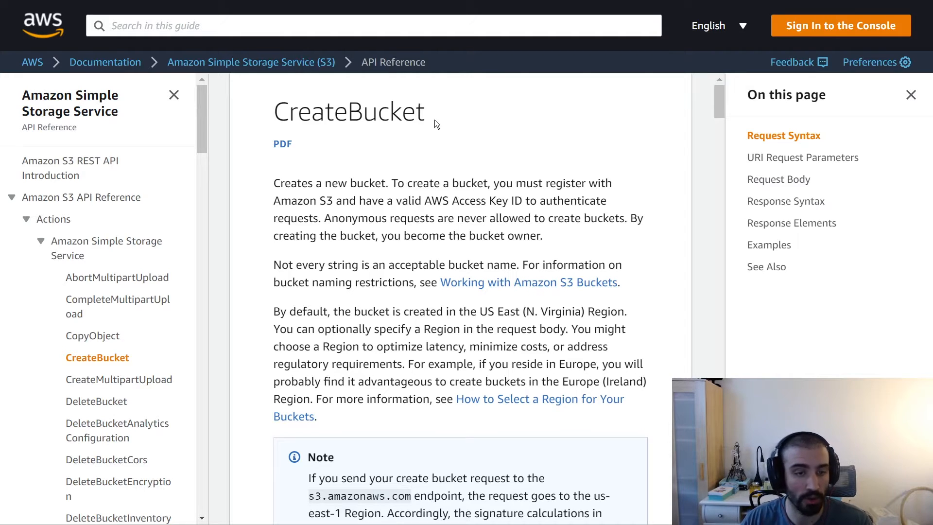
pyautogui.moveTo(431, 147)
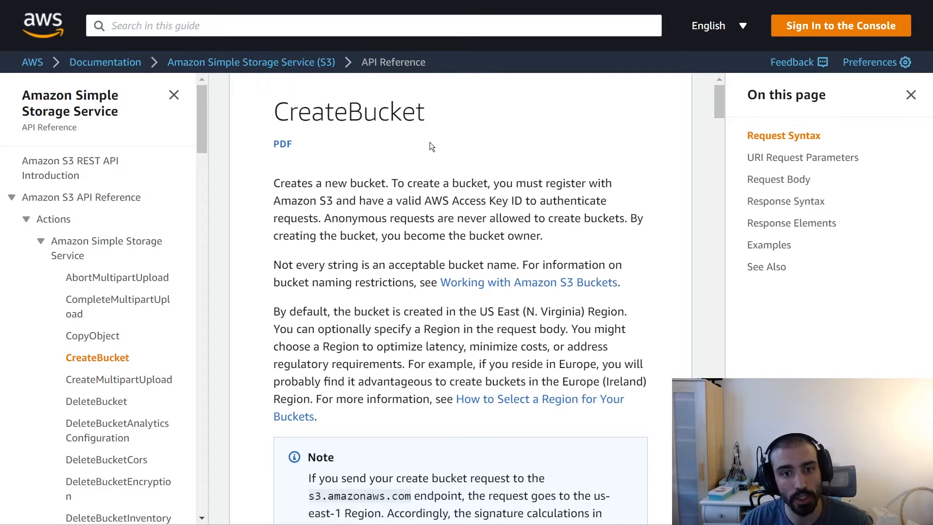
pyautogui.moveTo(438, 122)
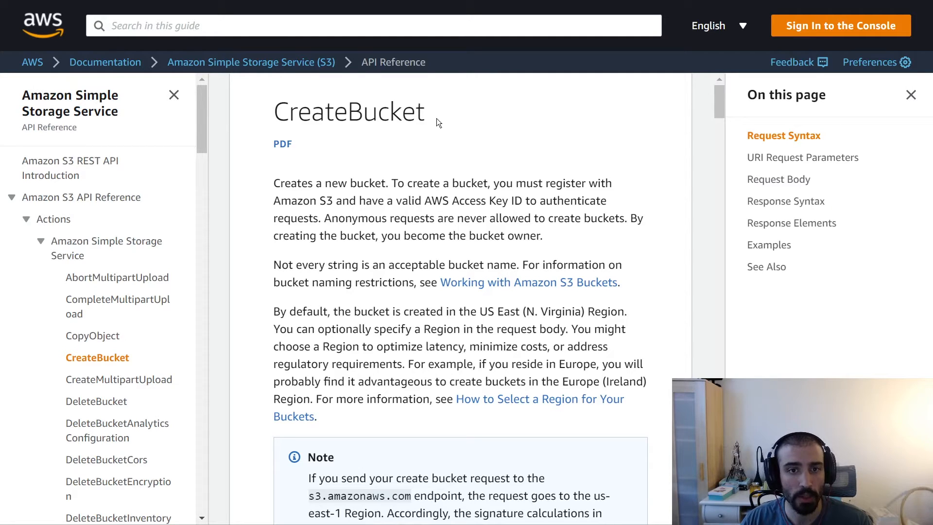
pyautogui.moveTo(445, 122)
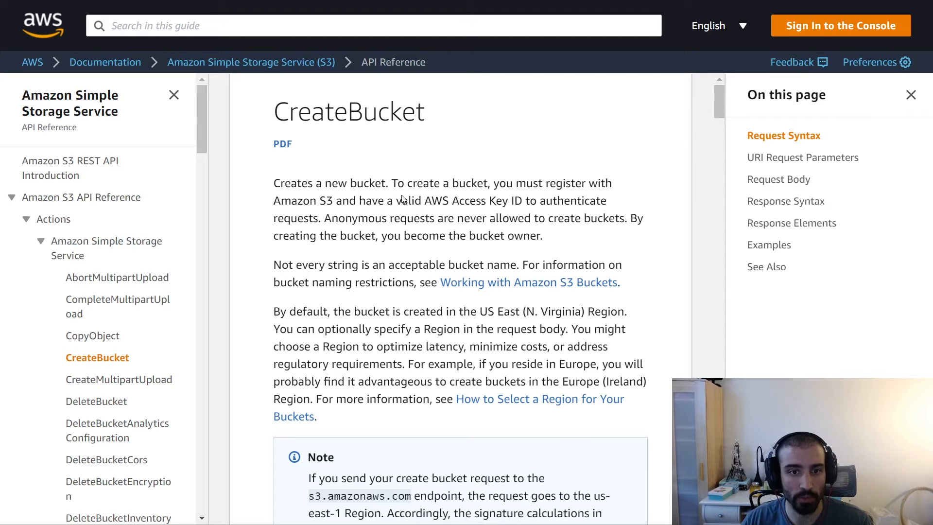
pyautogui.moveTo(357, 206)
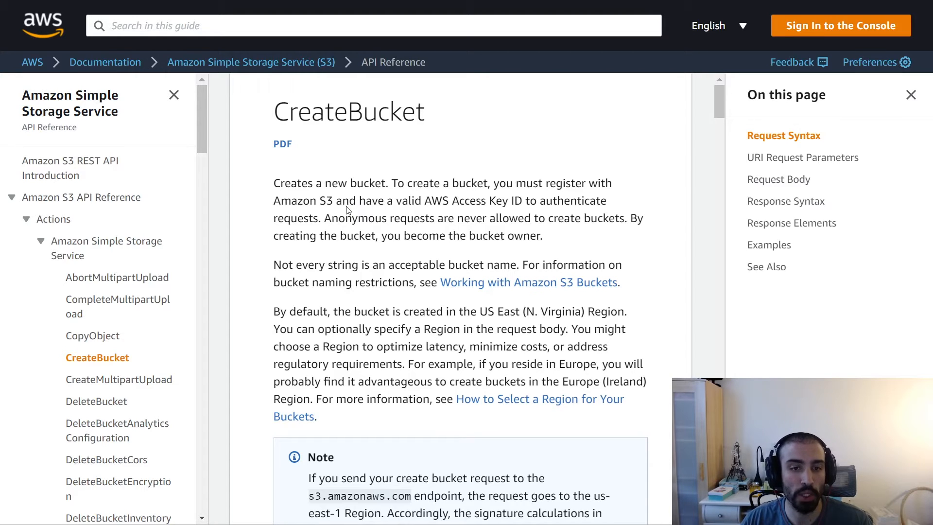
pyautogui.moveTo(397, 218)
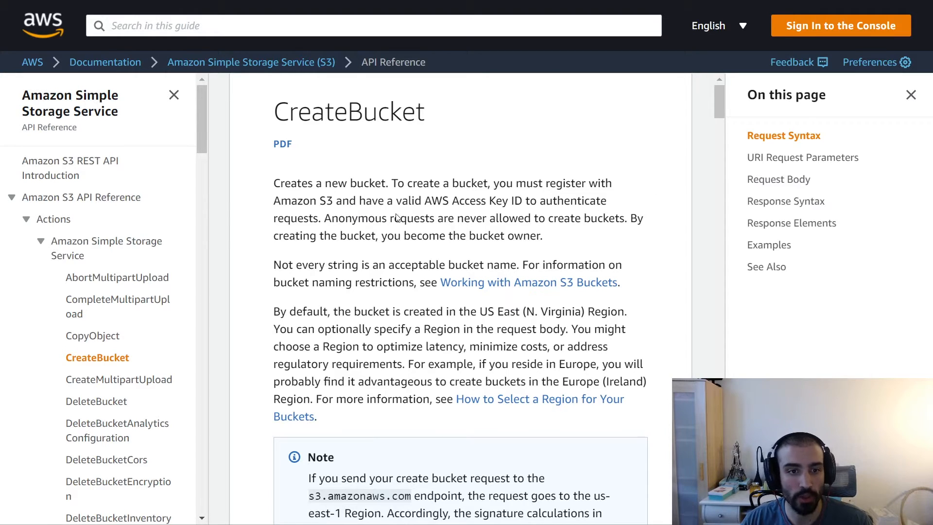
# Highlight the phrase 'AWS Access Key ID' in the introduction, then clear the highlight
pyautogui.doubleClick(410, 200)
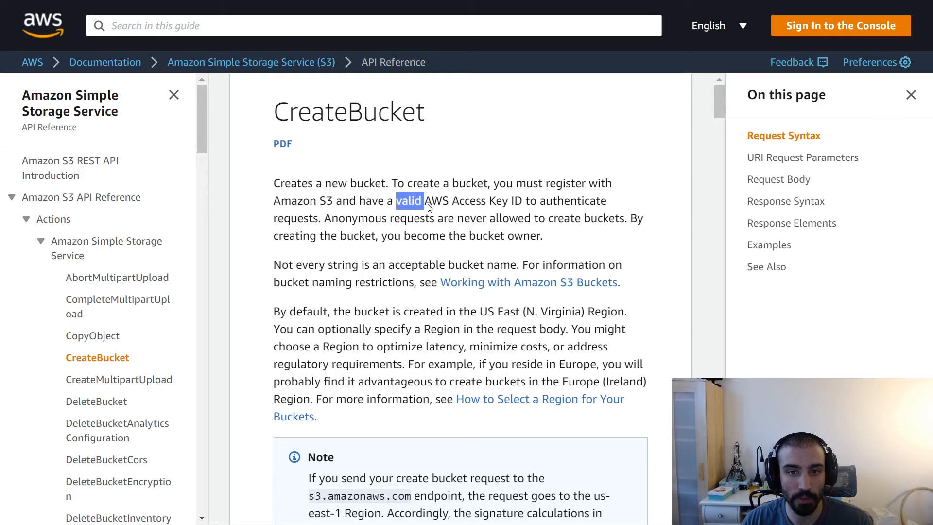
pyautogui.moveTo(409, 201); pyautogui.dragTo(520, 201)
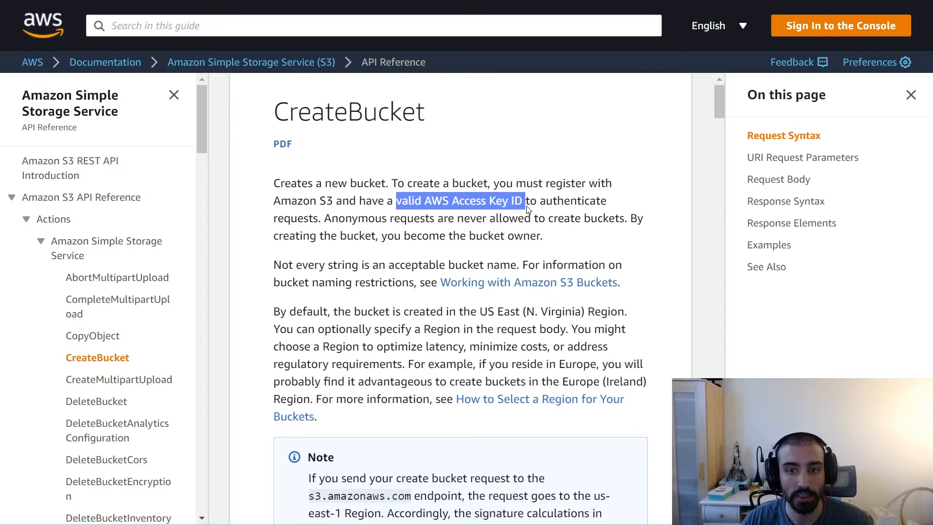
pyautogui.moveTo(520, 201); pyautogui.dragTo(319, 217)
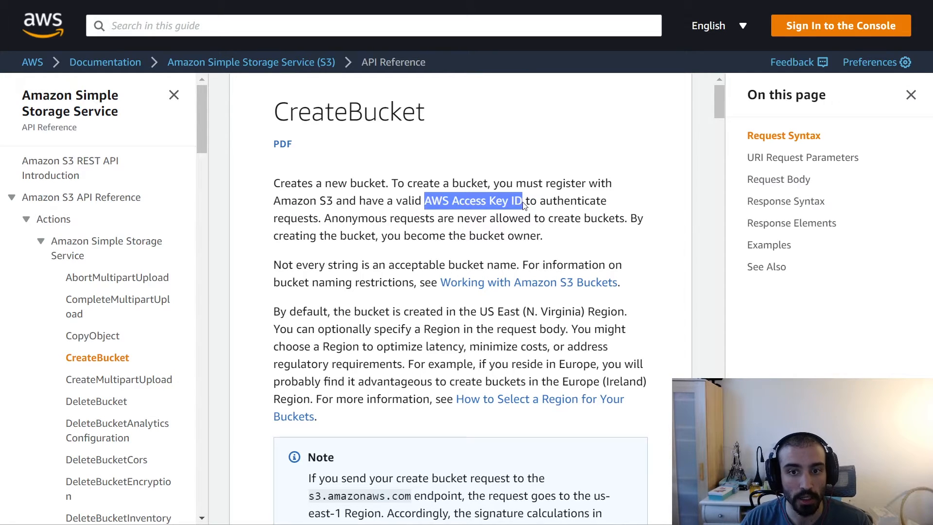
pyautogui.click(447, 224)
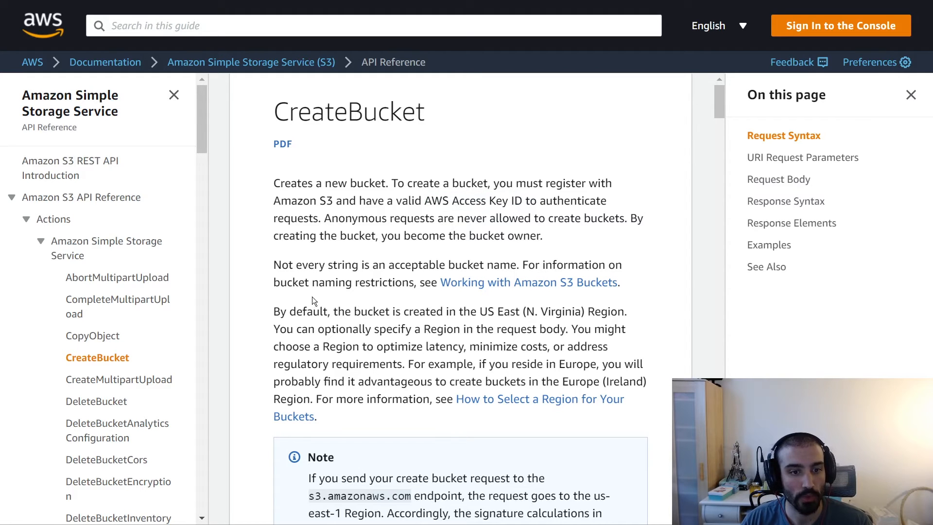
# Scroll past the region note and ACL header sections to related operations and Request Syntax
pyautogui.scroll(-3)
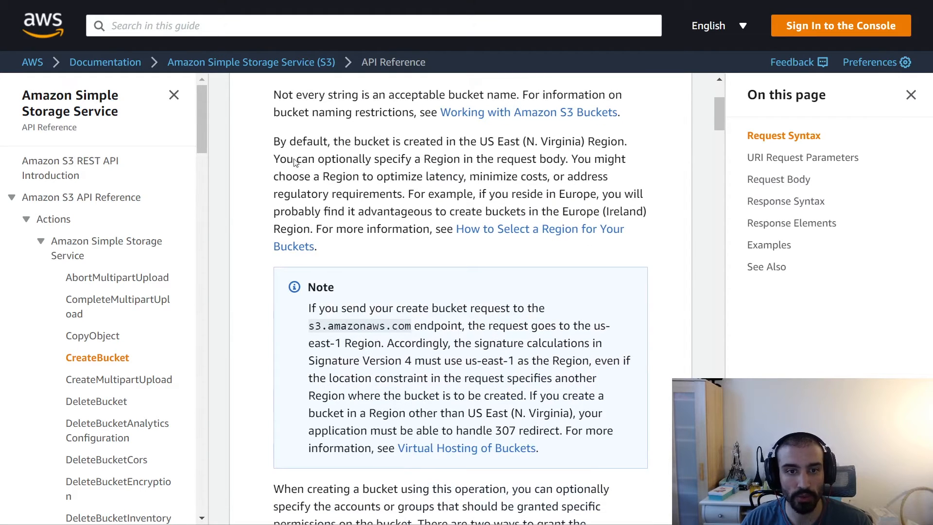
pyautogui.moveTo(510, 142)
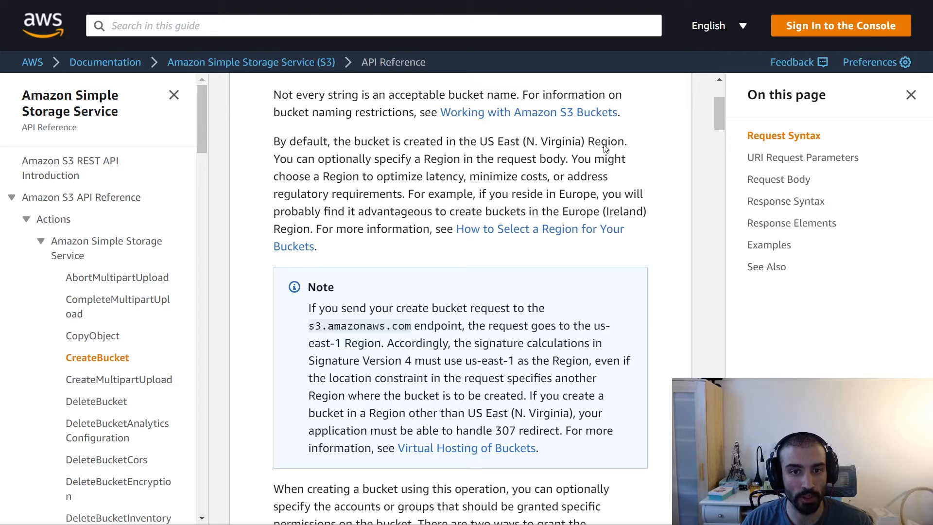
pyautogui.moveTo(482, 170)
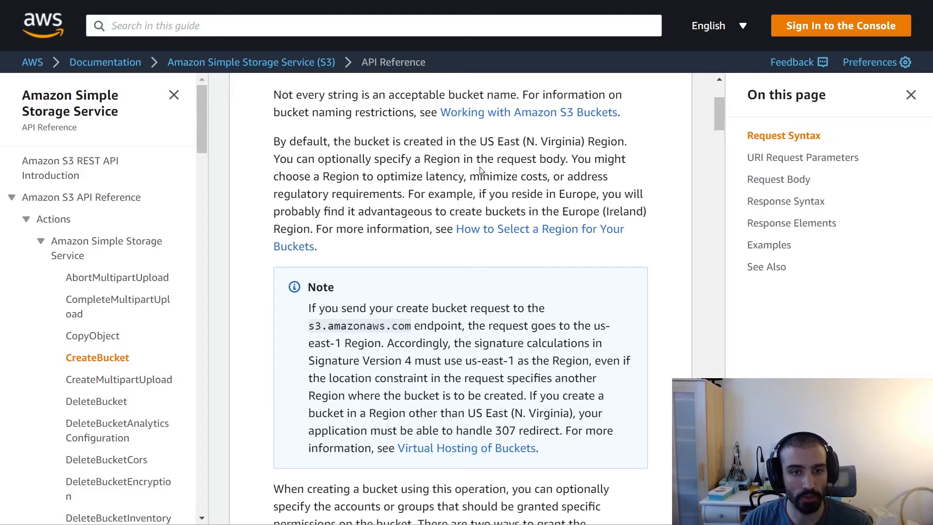
pyautogui.moveTo(606, 172)
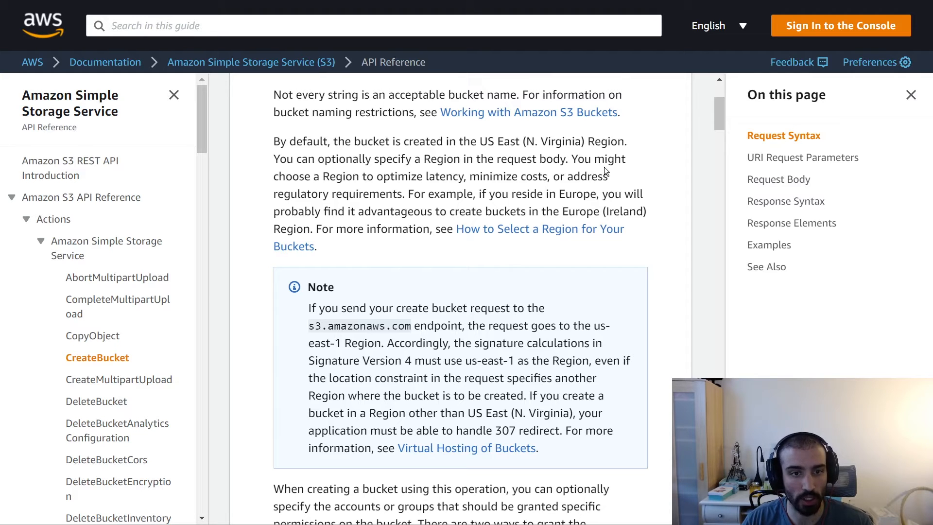
pyautogui.scroll(-3)
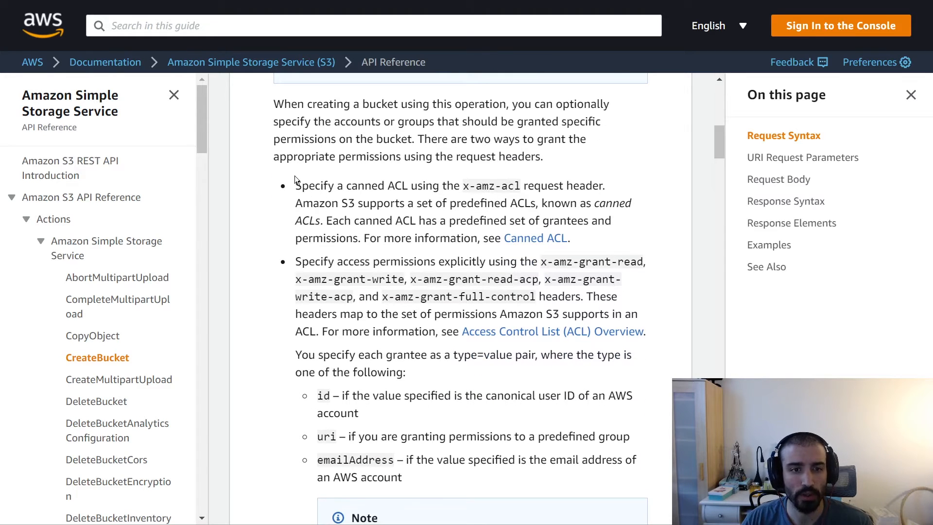
pyautogui.moveTo(387, 199)
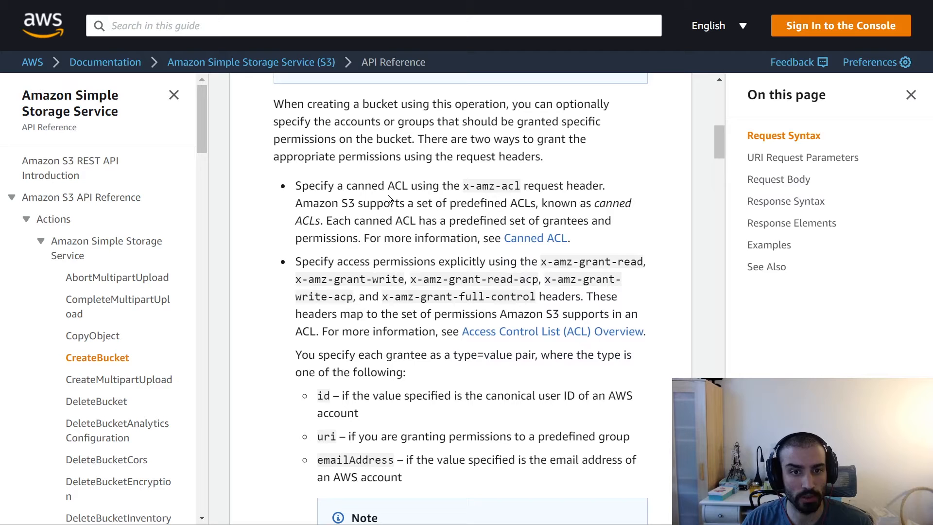
pyautogui.moveTo(436, 275)
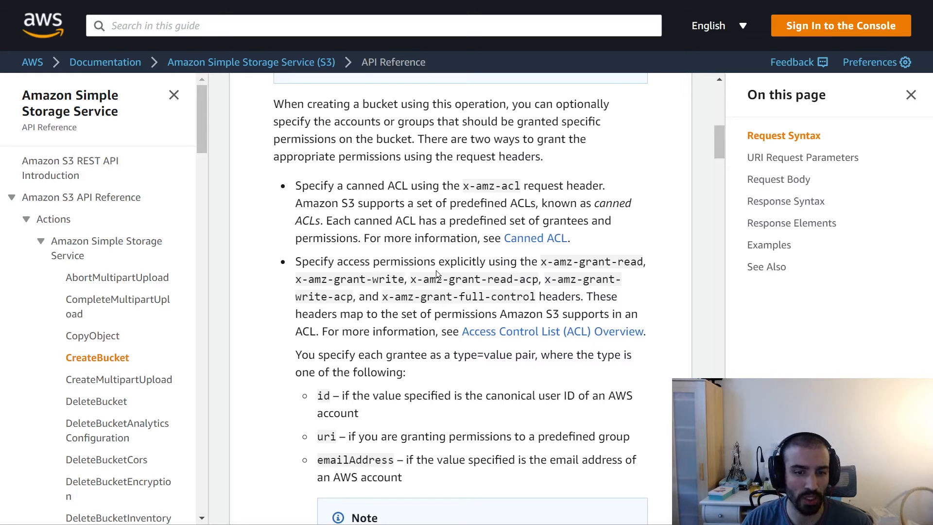
pyautogui.scroll(-3)
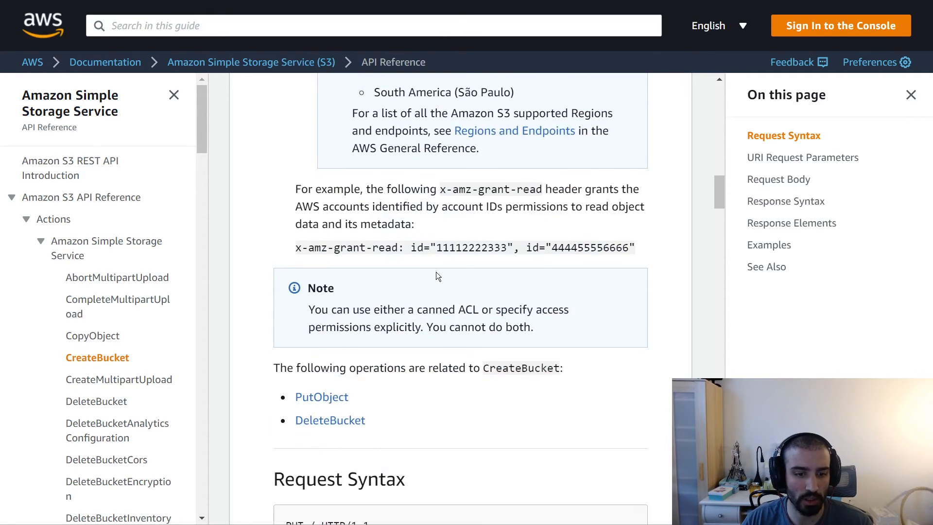
pyautogui.scroll(-3)
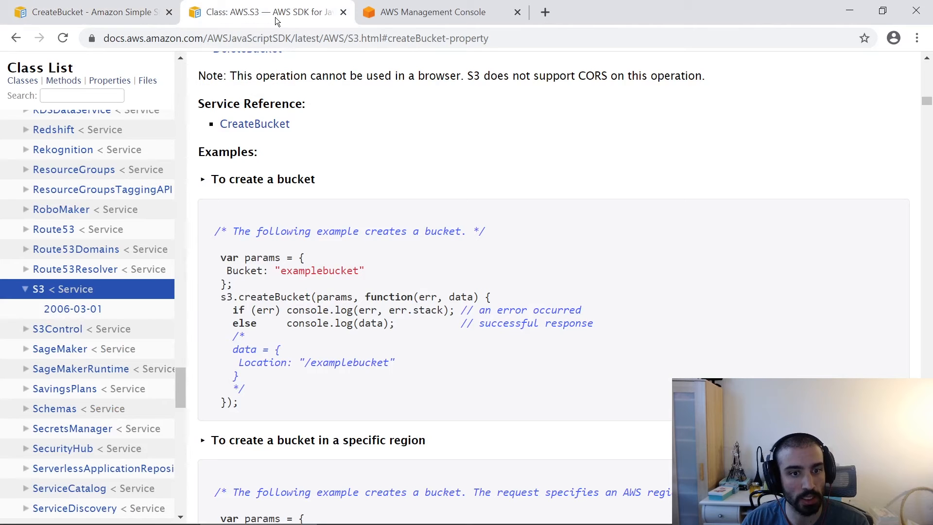
# View the page full screen with F11 and highlight 'examplebucket' in the create-bucket example
pyautogui.press('f11')
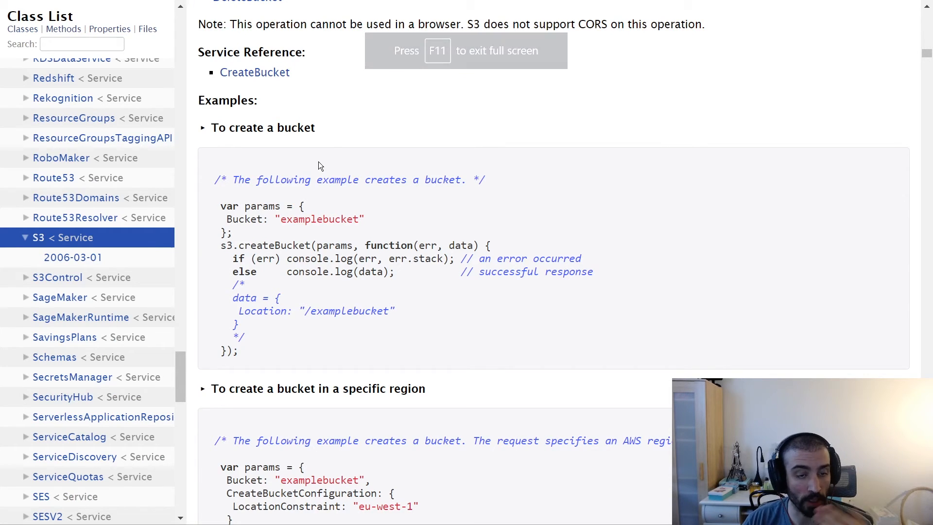
pyautogui.doubleClick(320, 219)
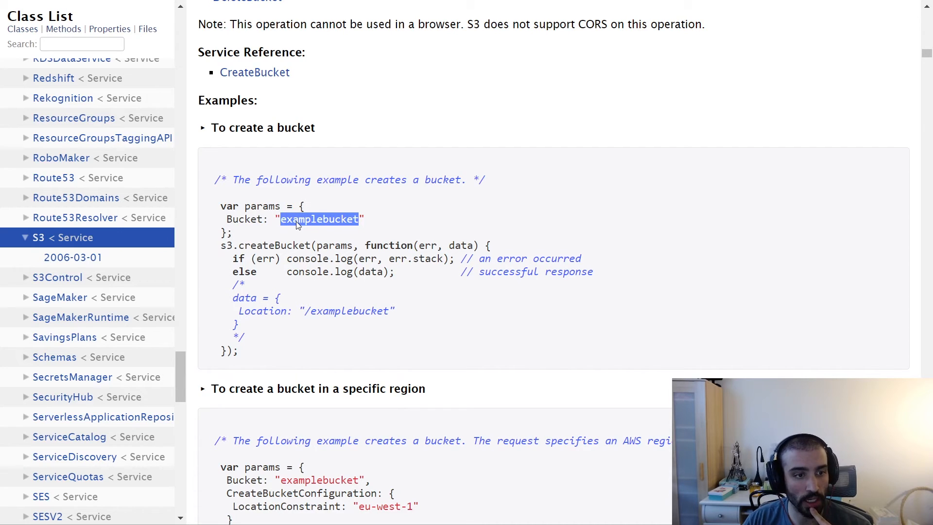
pyautogui.moveTo(259, 232)
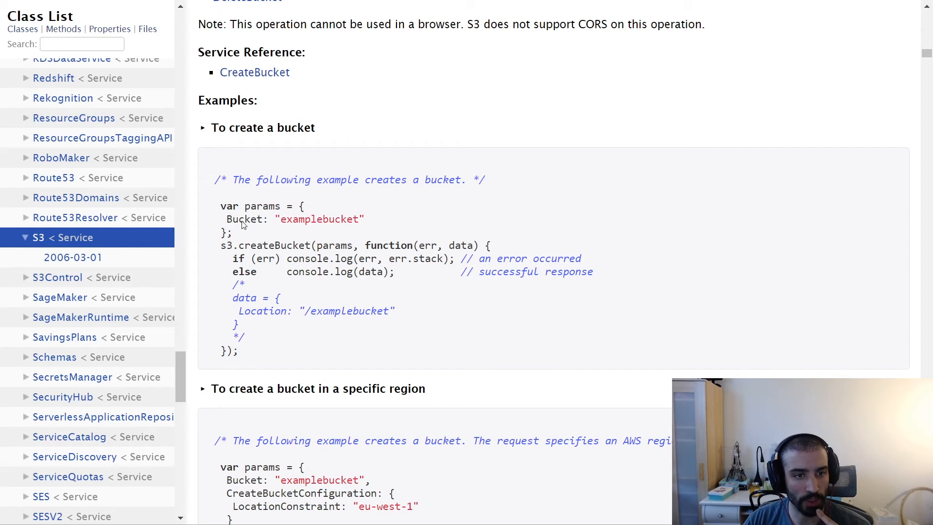
pyautogui.doubleClick(320, 220)
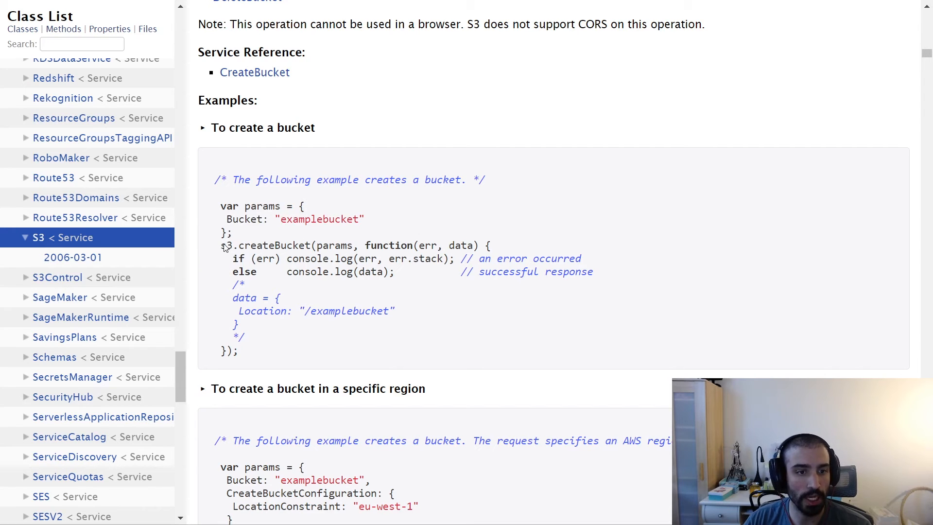
pyautogui.doubleClick(227, 244)
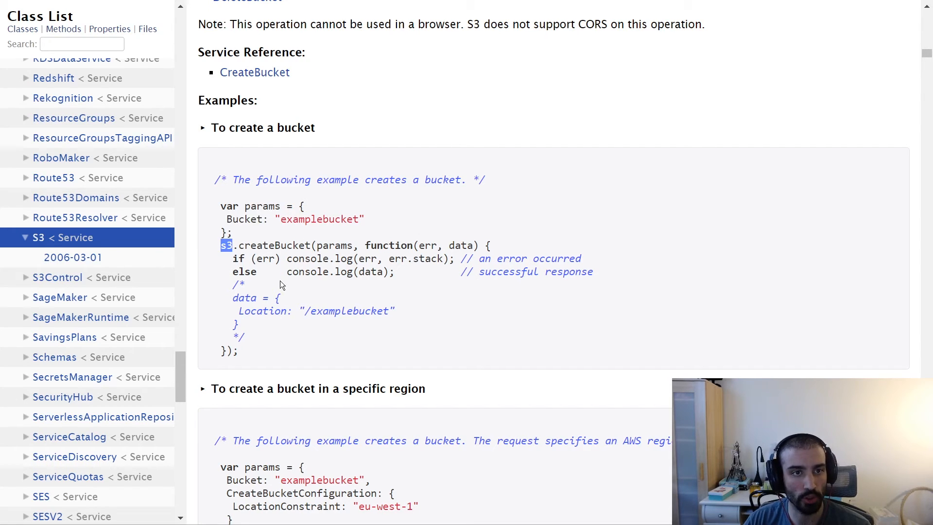
pyautogui.moveTo(230, 252)
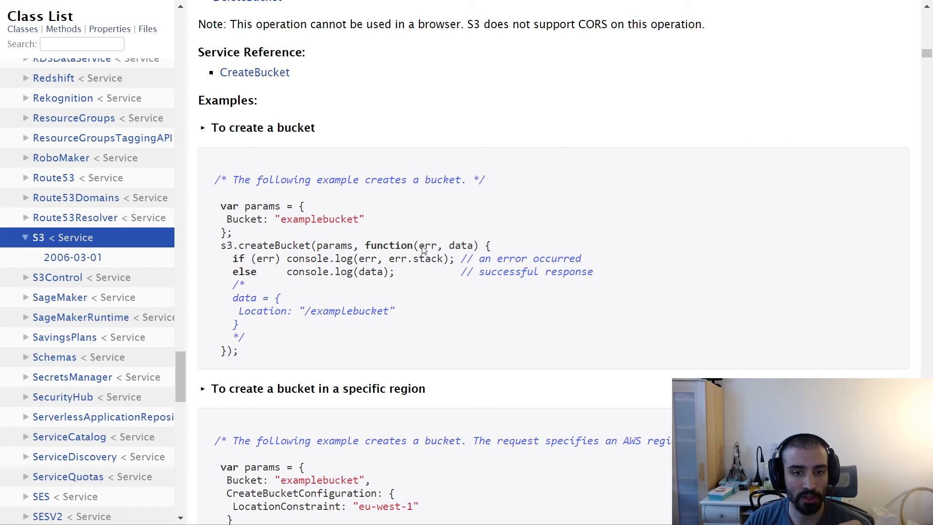
pyautogui.doubleClick(460, 245)
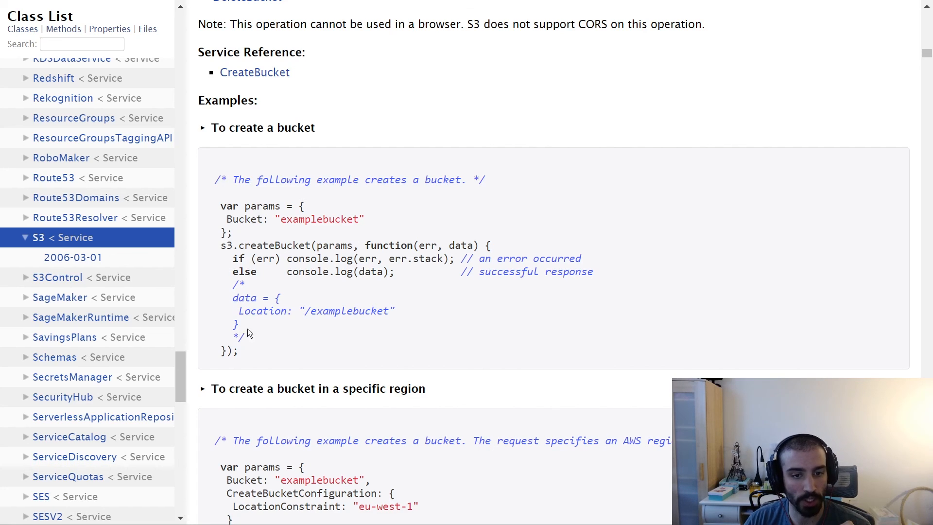
pyautogui.moveTo(399, 321)
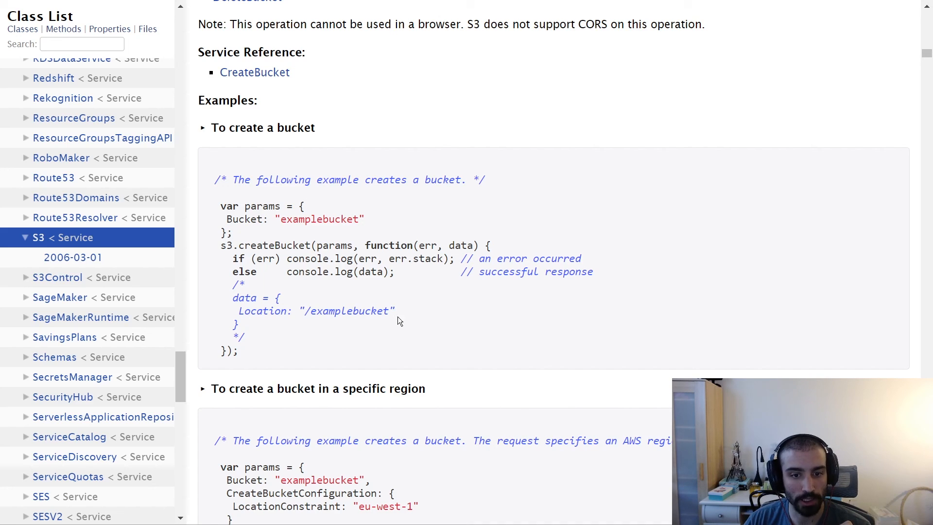
pyautogui.moveTo(392, 329)
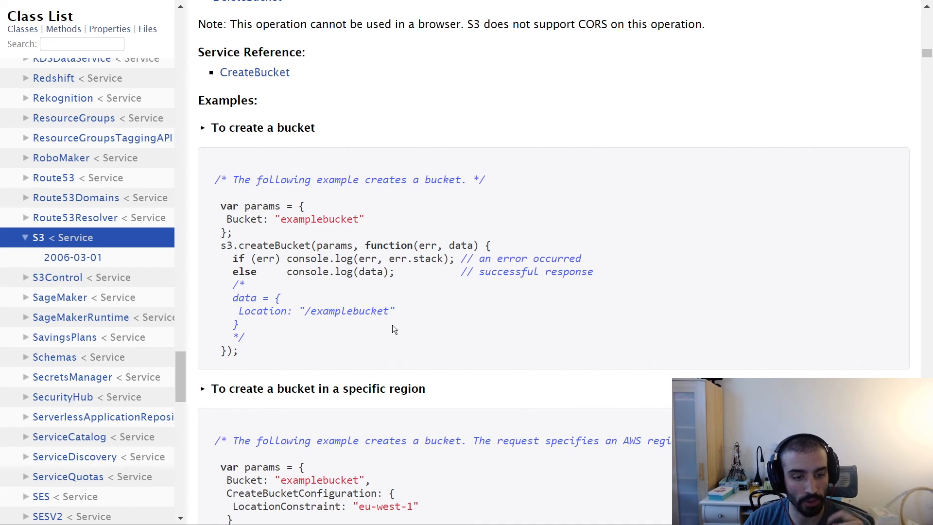